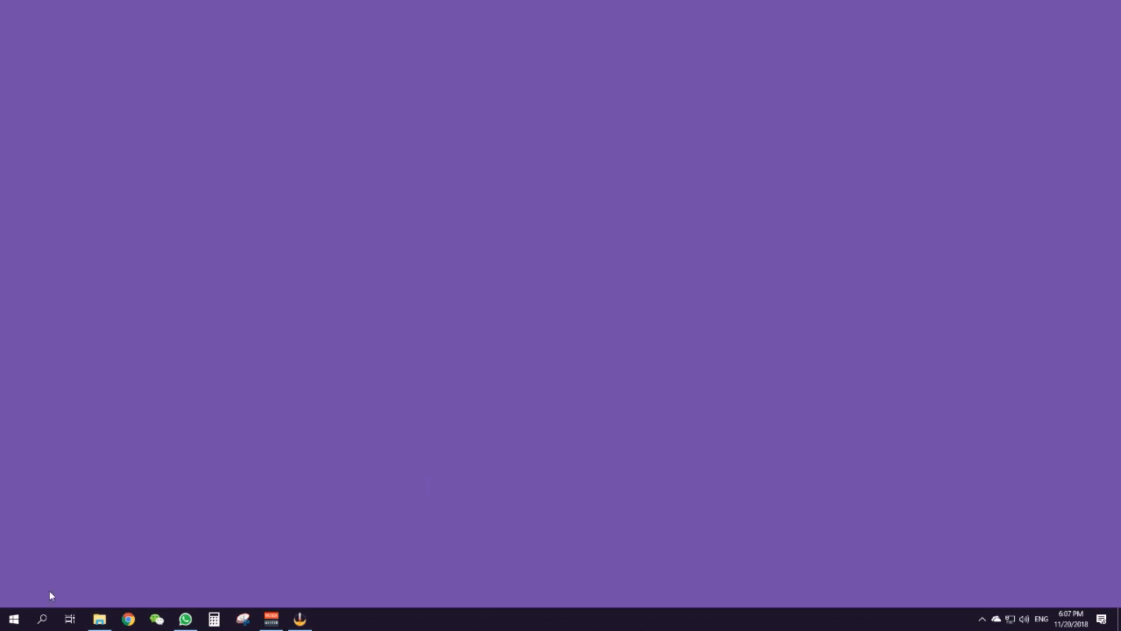
# Launch Command Prompt from Start search with 'cmd' and change into the adb folder
pyautogui.click(42, 619)
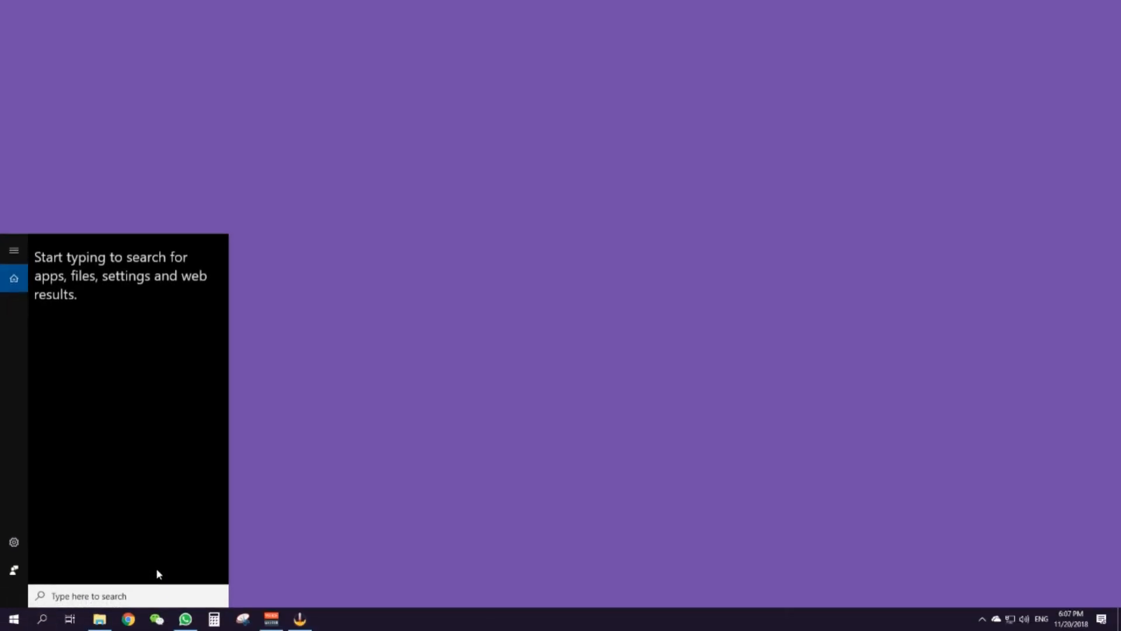
pyautogui.write('cmd')
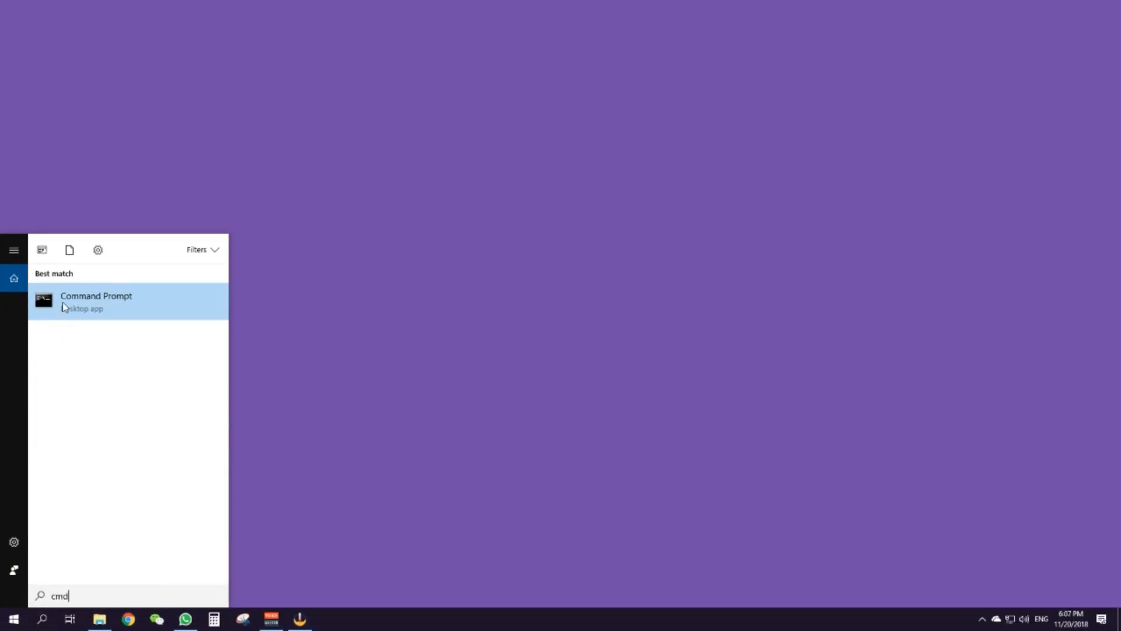
pyautogui.click(95, 300)
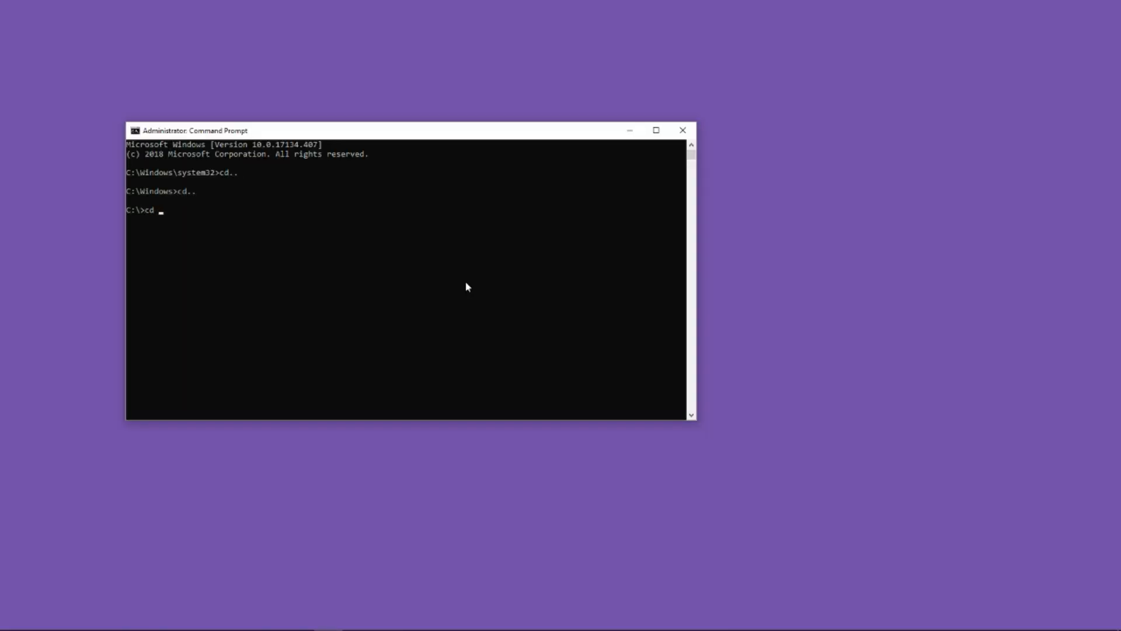
pyautogui.write('adb')
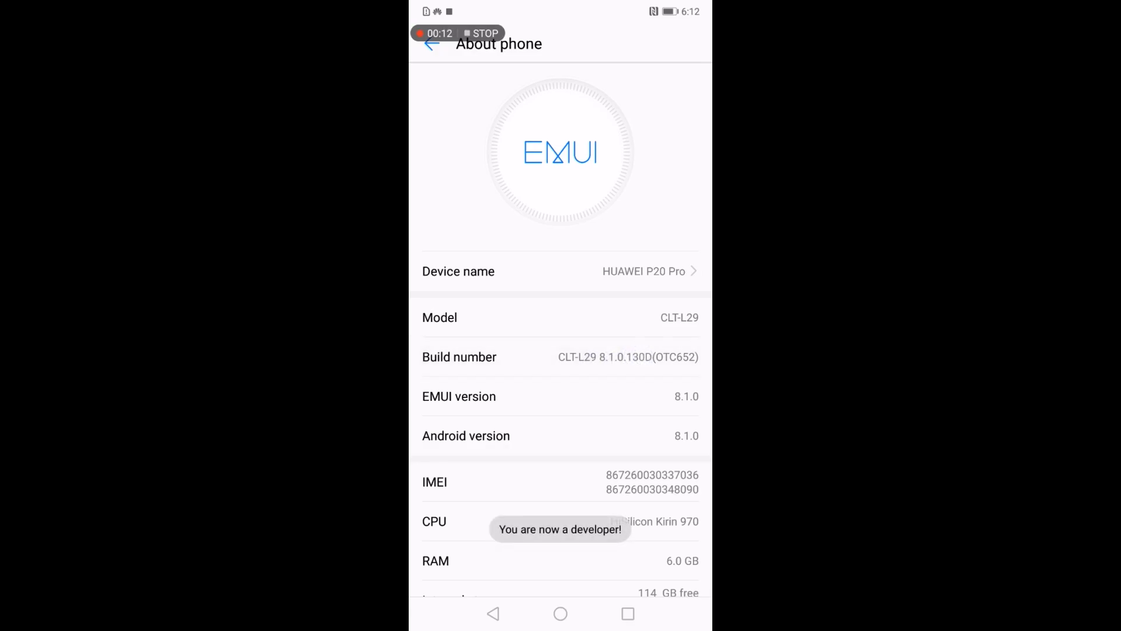
# Enable USB debugging in Developer options and authorize this computer's RSA fingerprint
pyautogui.click(431, 44)
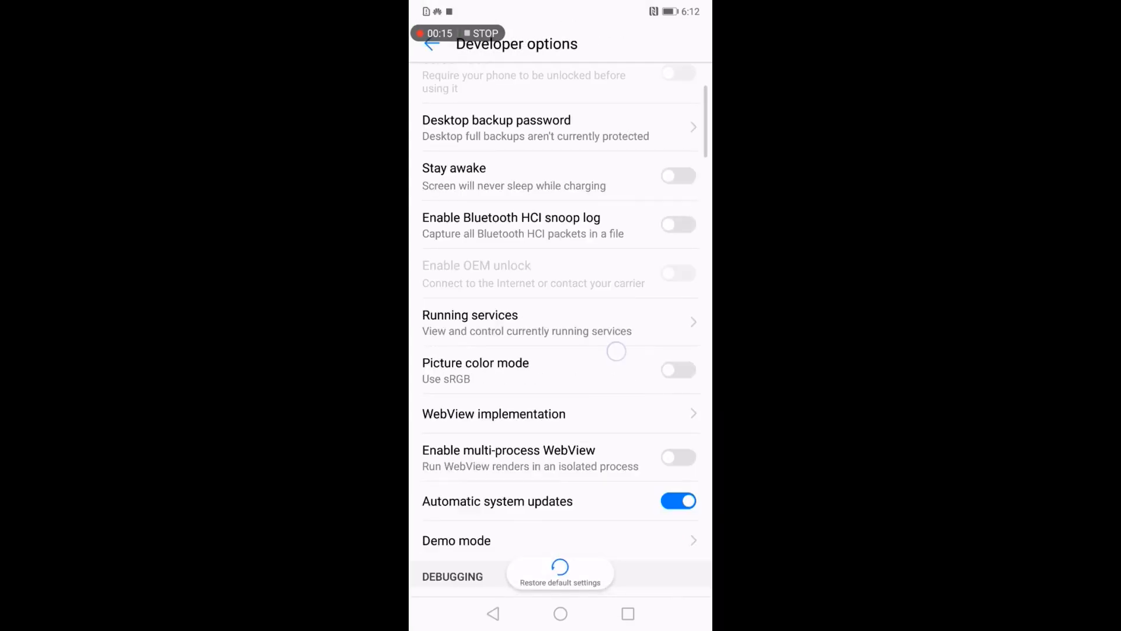
pyautogui.scroll(-3)
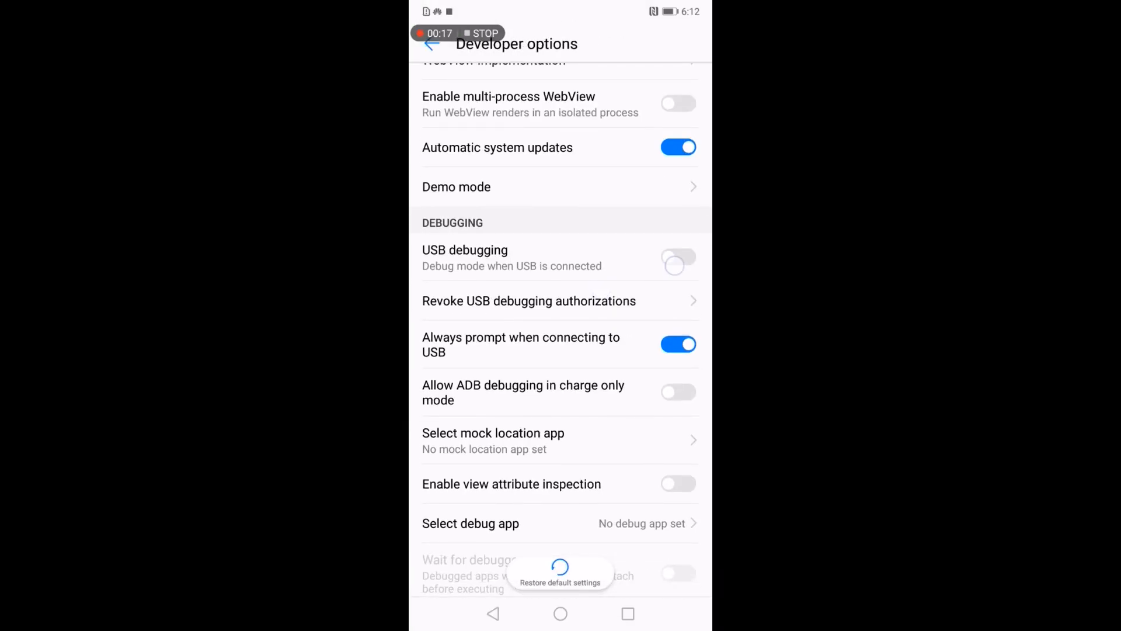
pyautogui.click(678, 257)
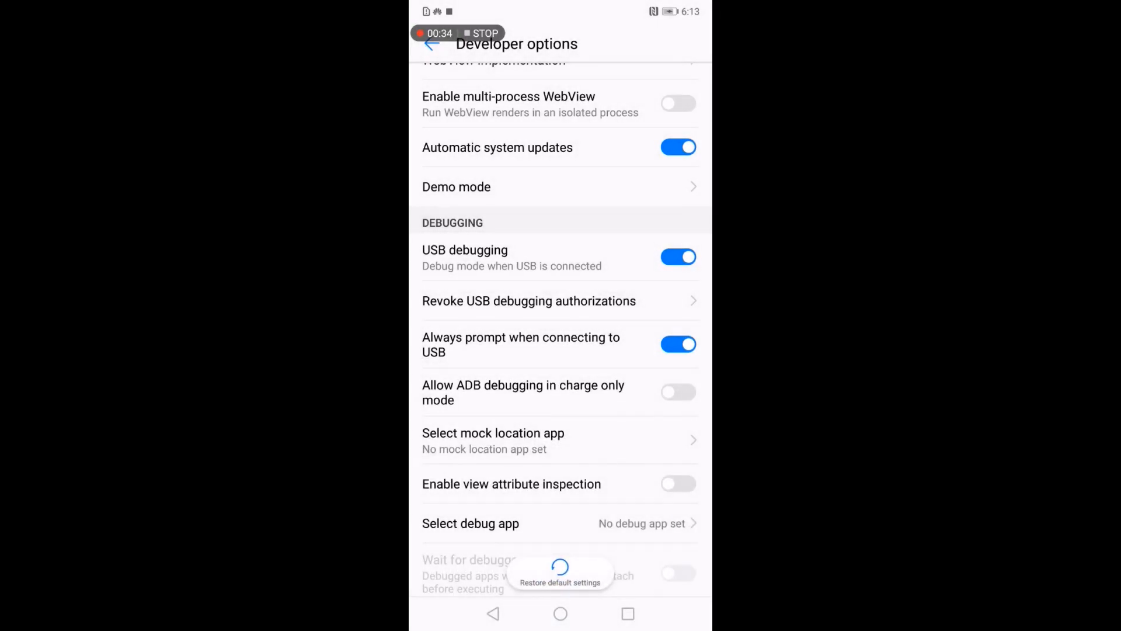
pyautogui.click(677, 393)
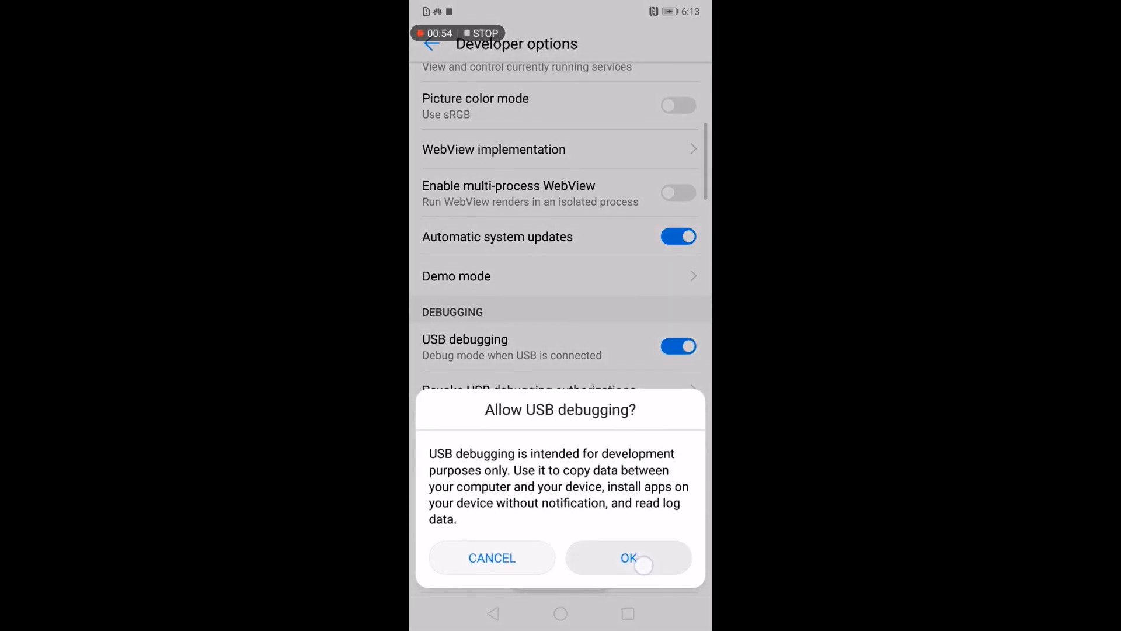
pyautogui.click(628, 558)
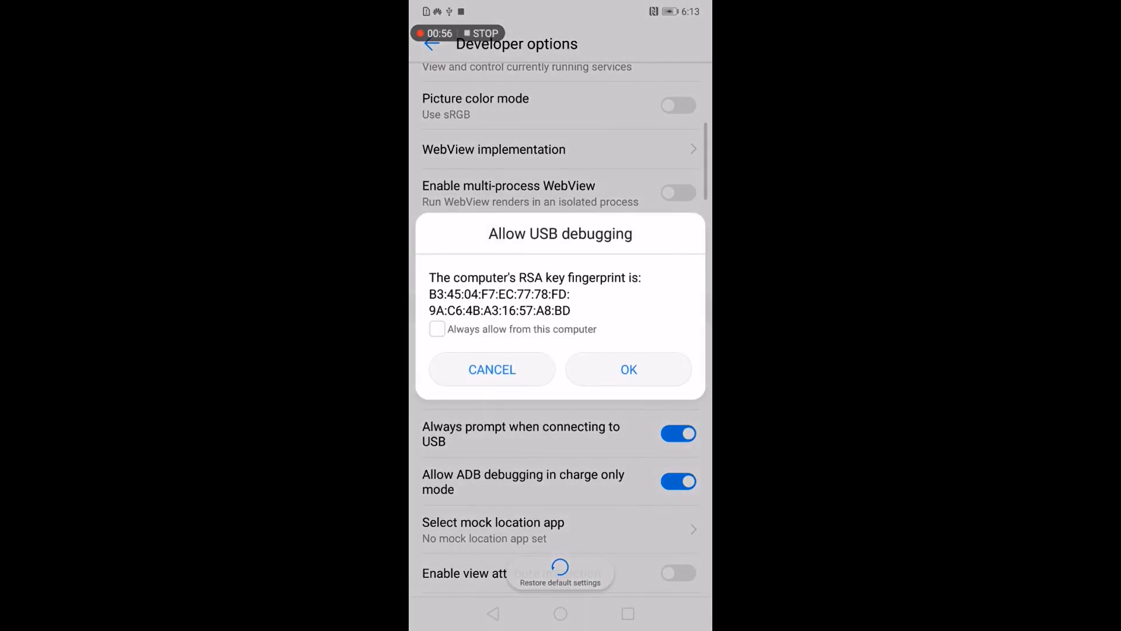
pyautogui.click(628, 369)
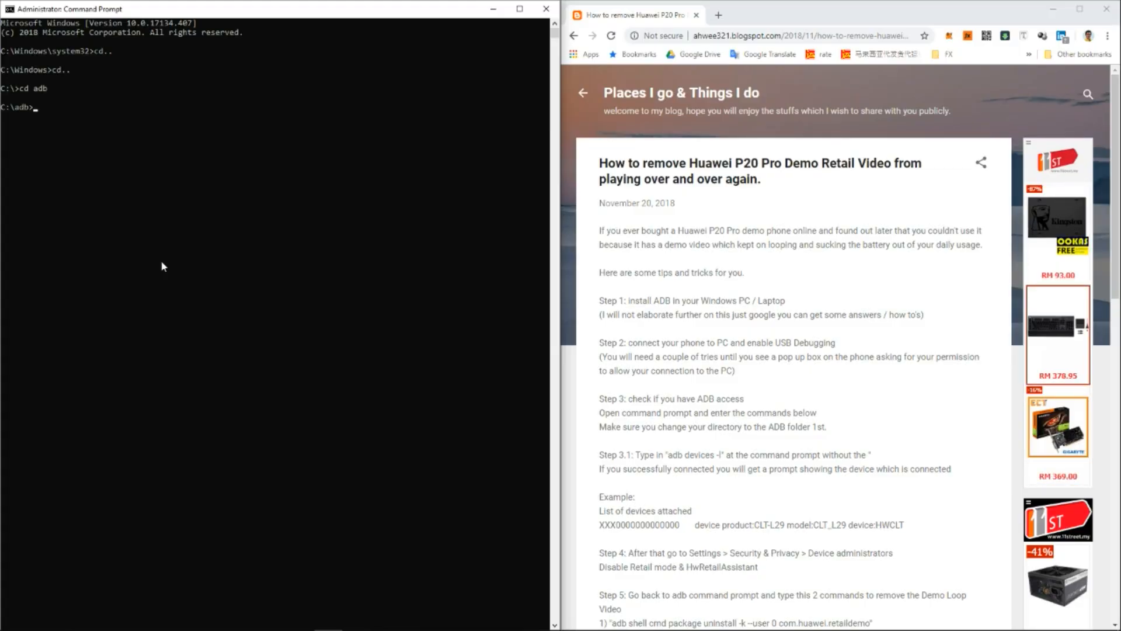
# Run 'adb devices' at C:\adb to list attached devices
pyautogui.write('adb dev')
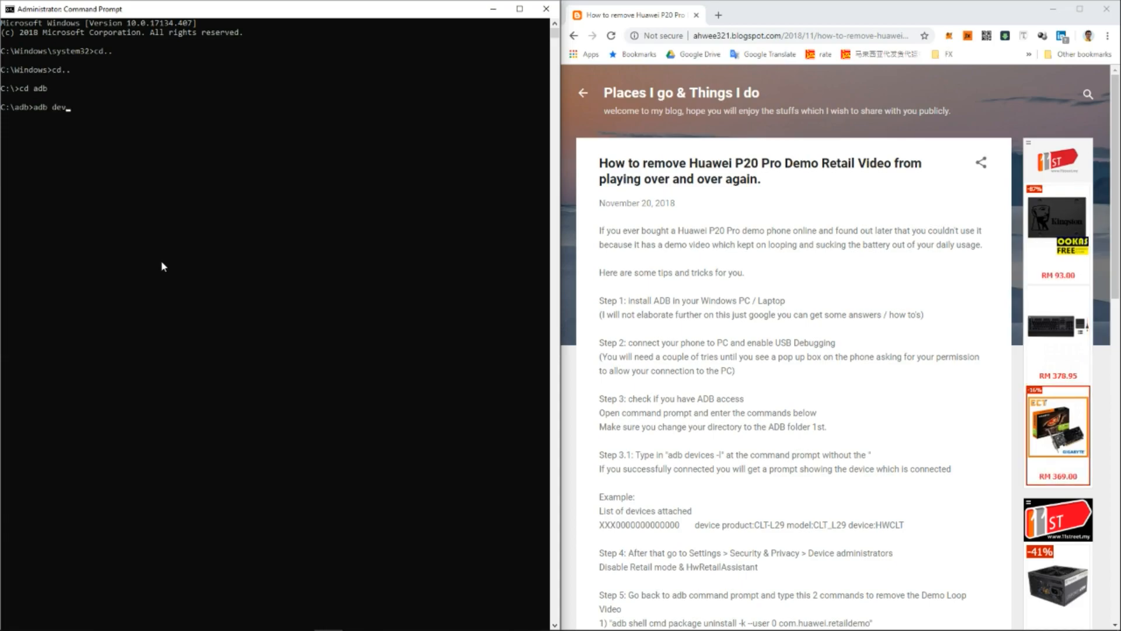
pyautogui.write('ices')
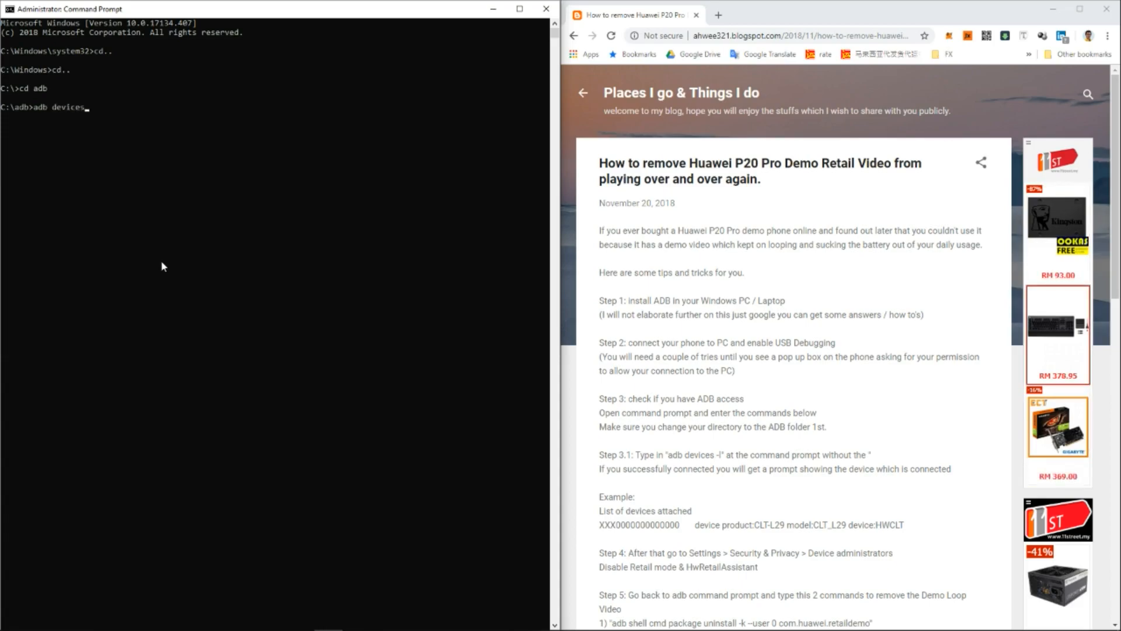
pyautogui.press('Enter')
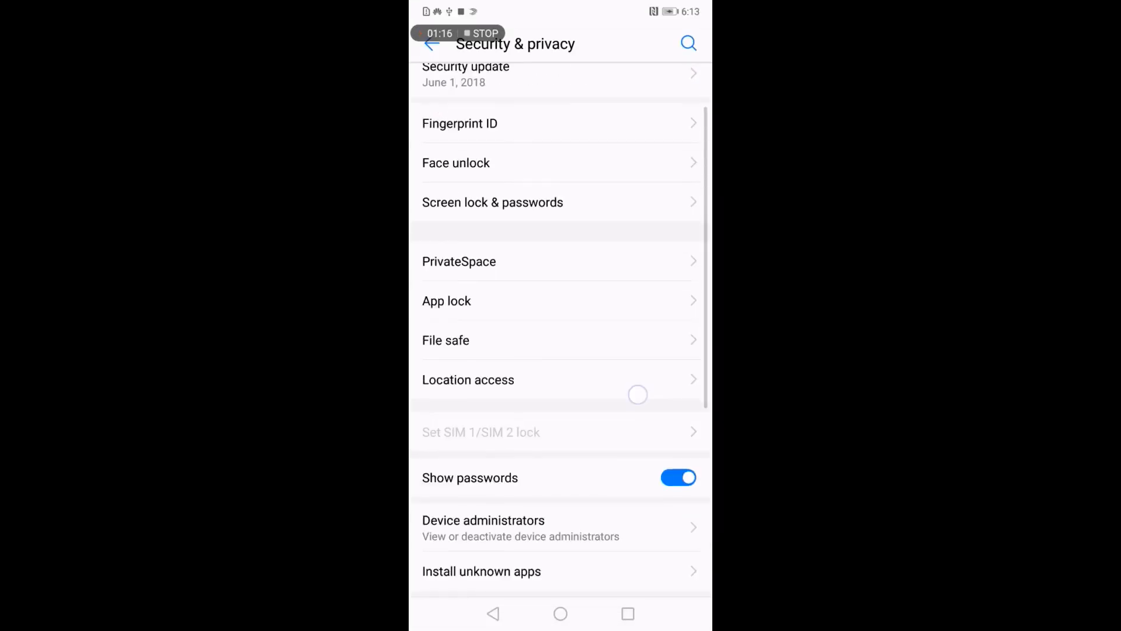
# View the Find My Device entry in the Device administrators list
pyautogui.click(481, 571)
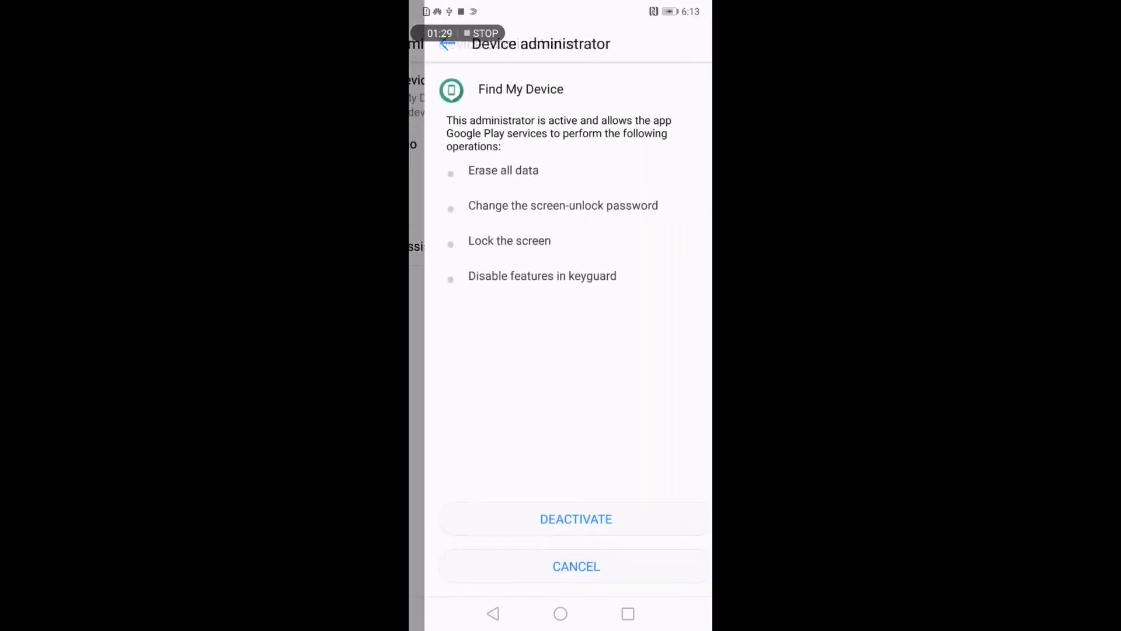
pyautogui.click(575, 519)
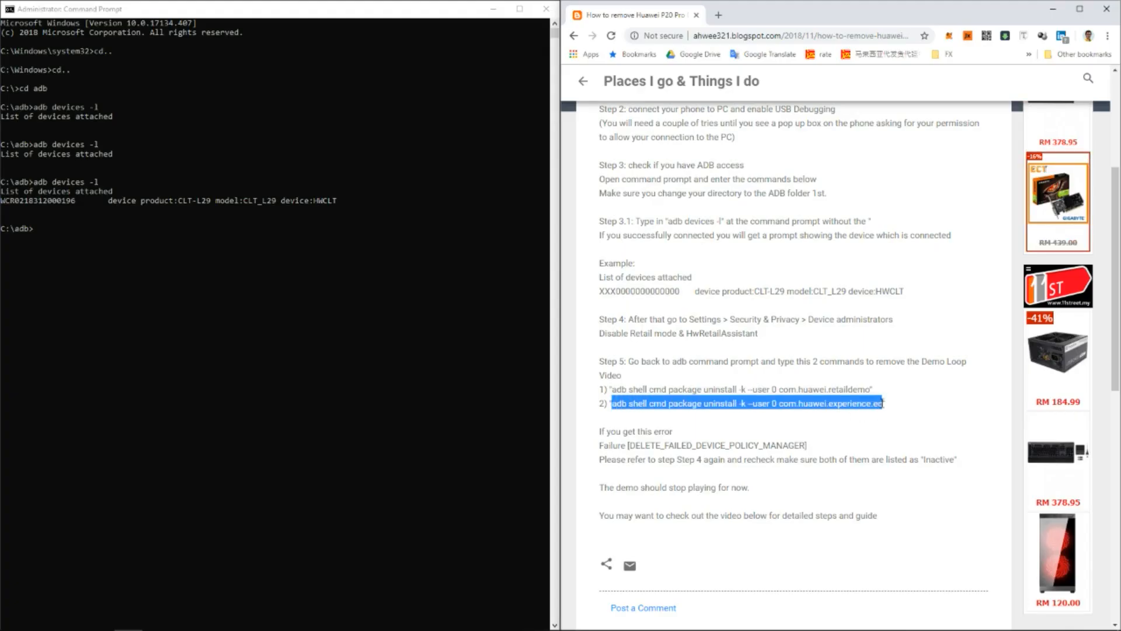
pyautogui.moveTo(329, 343)
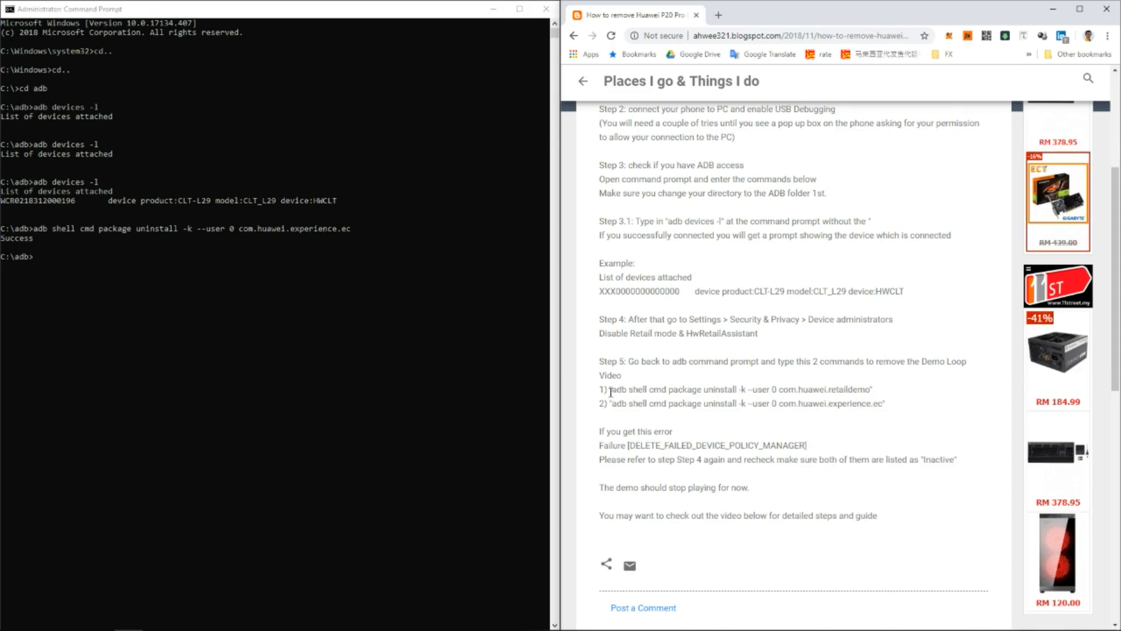
# Paste and run the adb uninstall command for com.huawei.experience.ec, reporting Success
pyautogui.rightClick(740, 390)
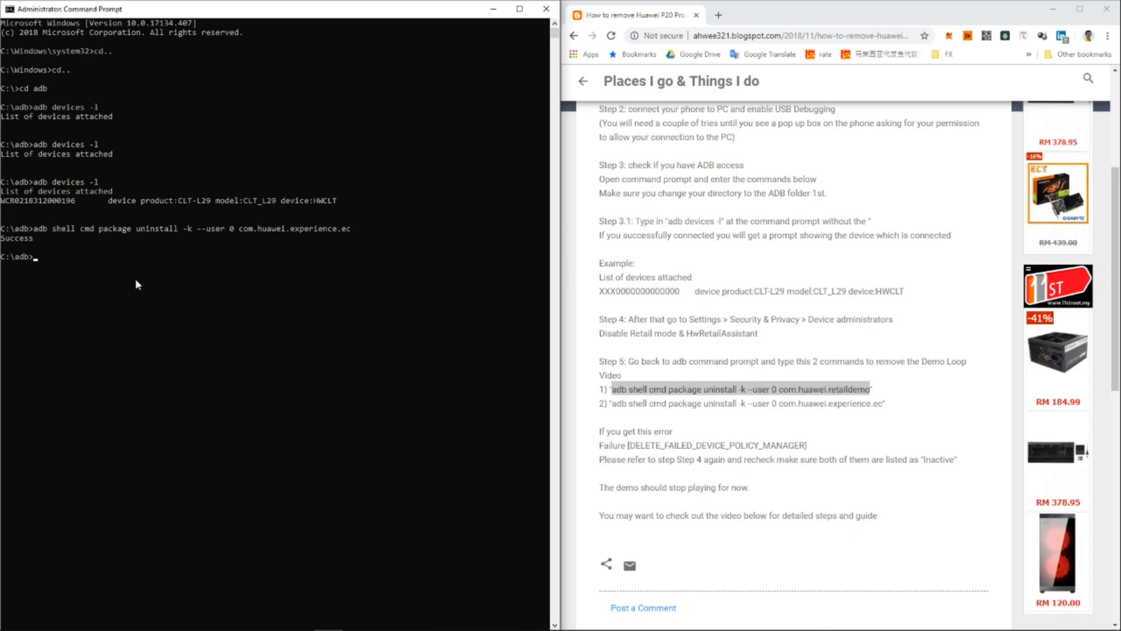
pyautogui.moveTo(171, 269)
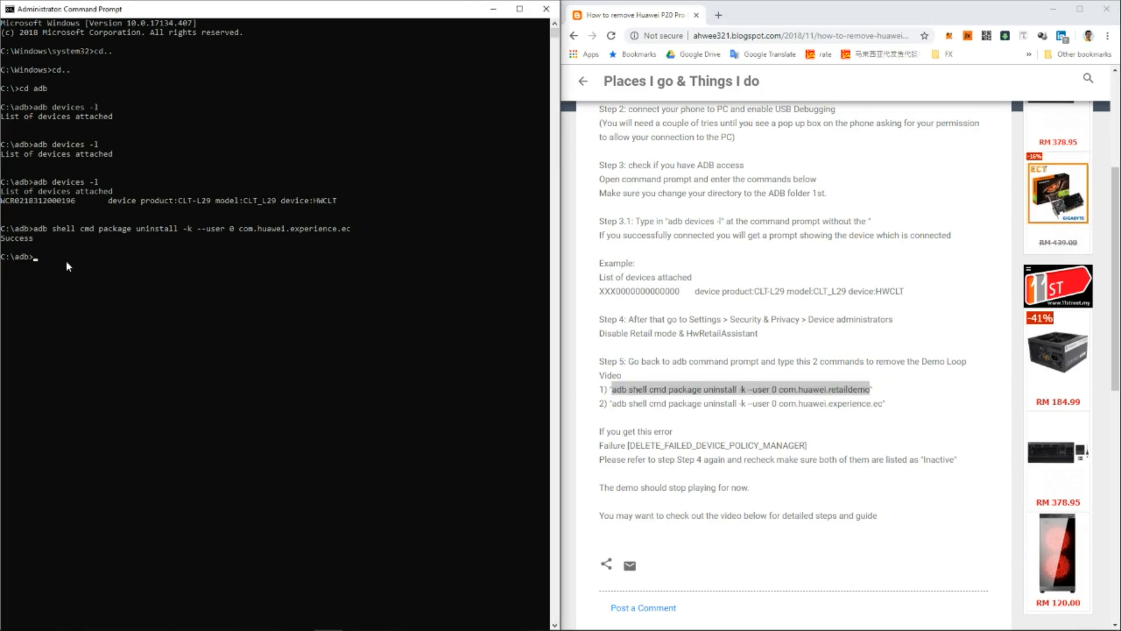
pyautogui.rightClick(740, 388)
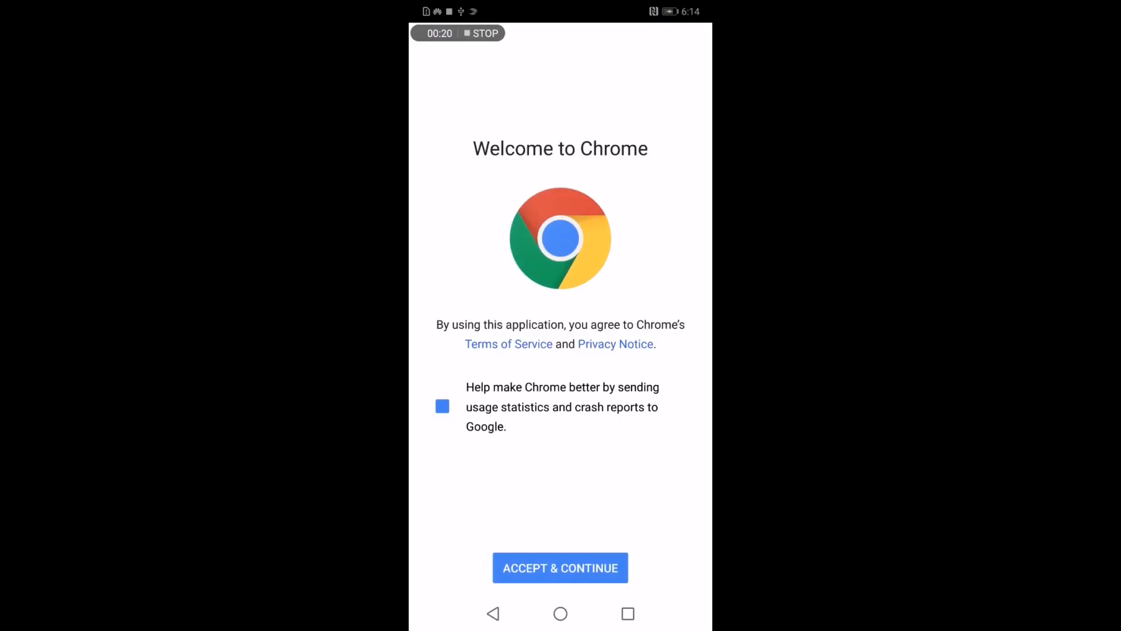
# Finish Chrome setup without stats or sign-in and search 'quick shortcut maker'
pyautogui.click(442, 406)
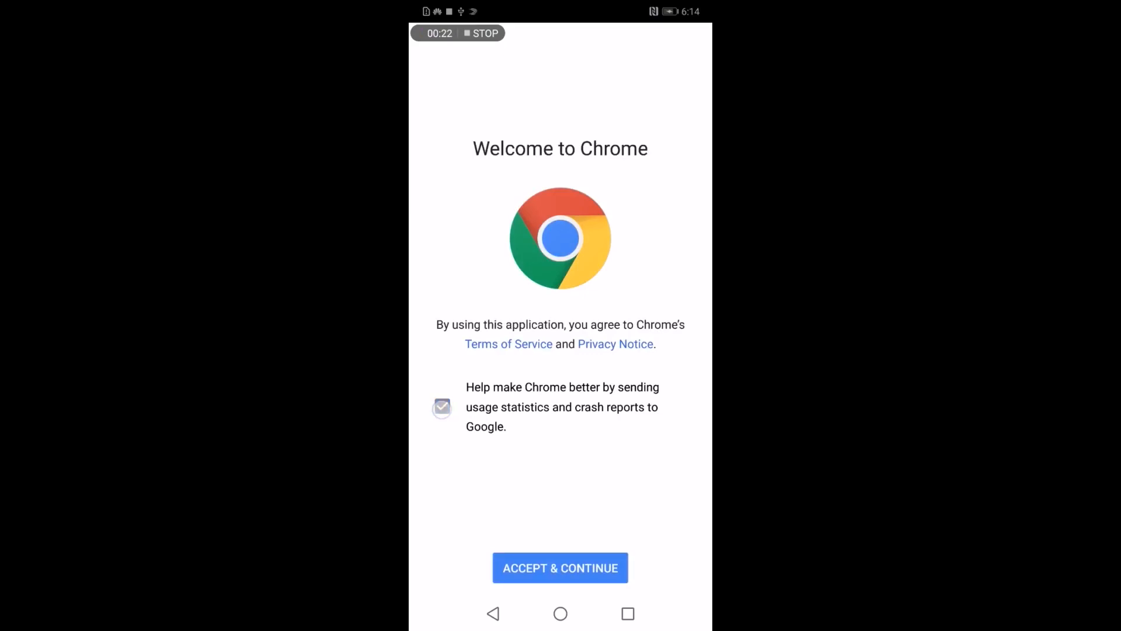
pyautogui.click(560, 568)
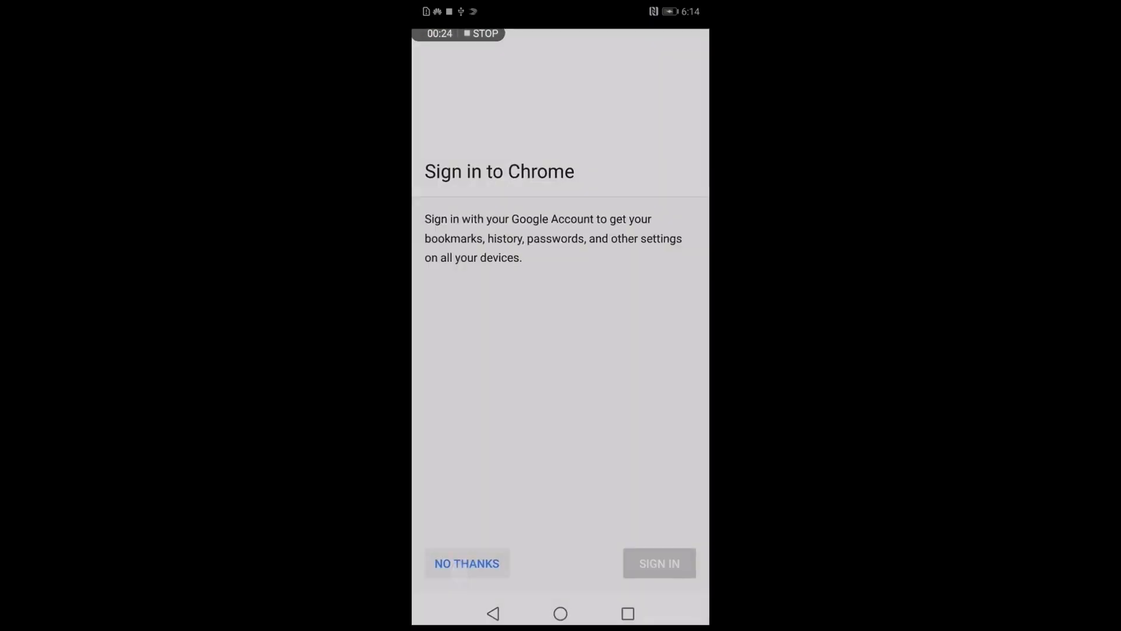
pyautogui.click(466, 563)
pyautogui.write('quick shortcut m')
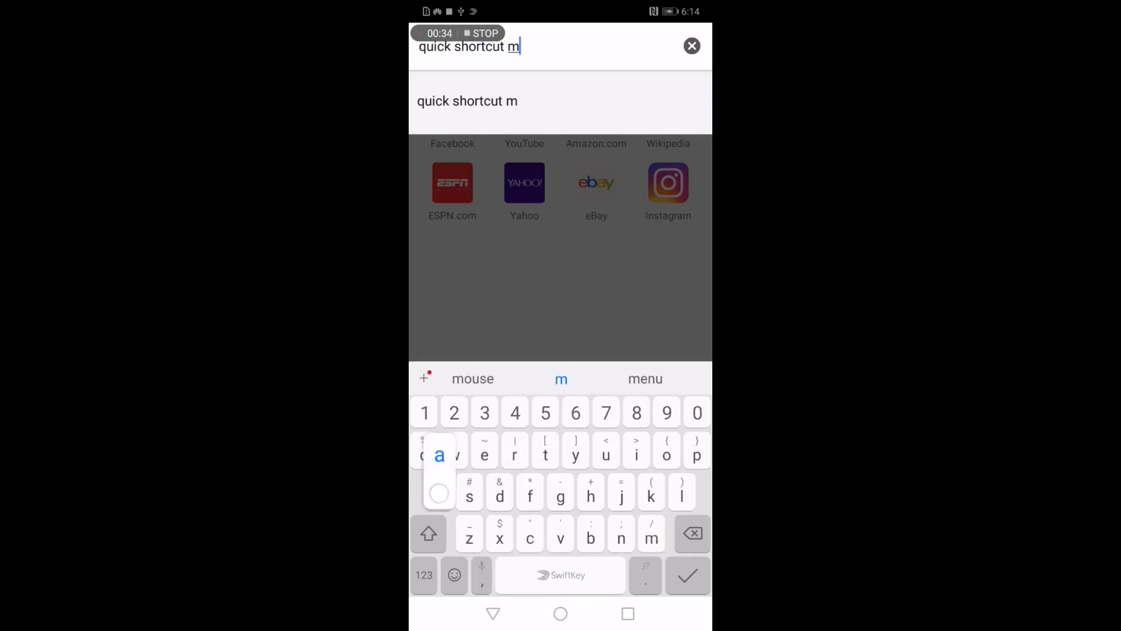
pyautogui.write('aker')
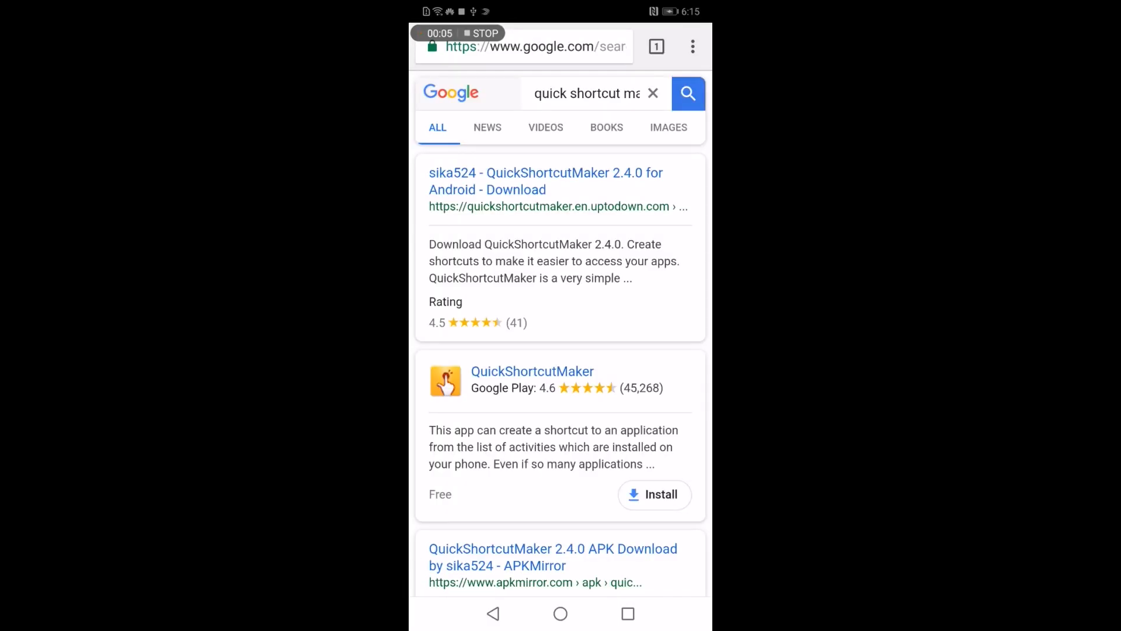
# Go to the APKMirror QuickShortcutMaker 2.4.0 page and reach its Download APK section
pyautogui.scroll(-3)
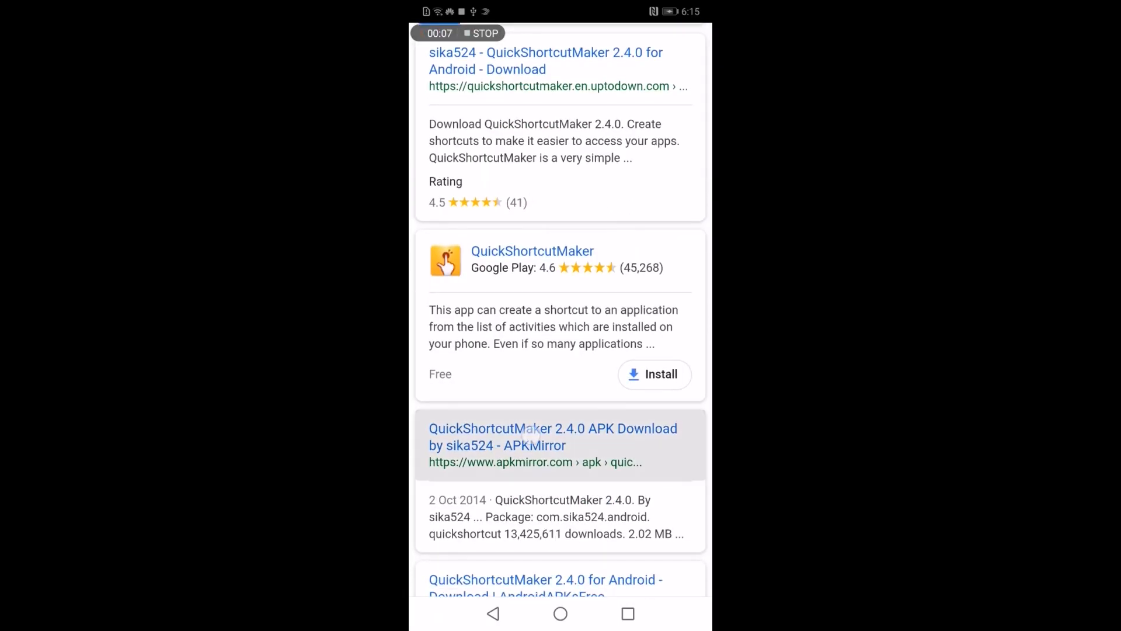
pyautogui.click(552, 436)
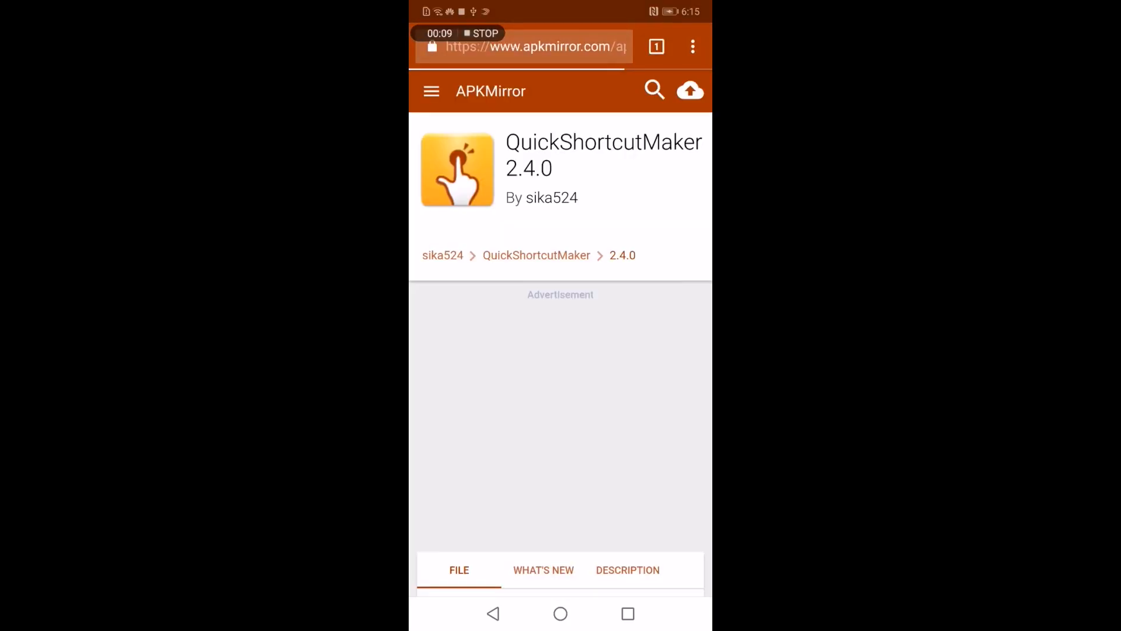
pyautogui.scroll(-3)
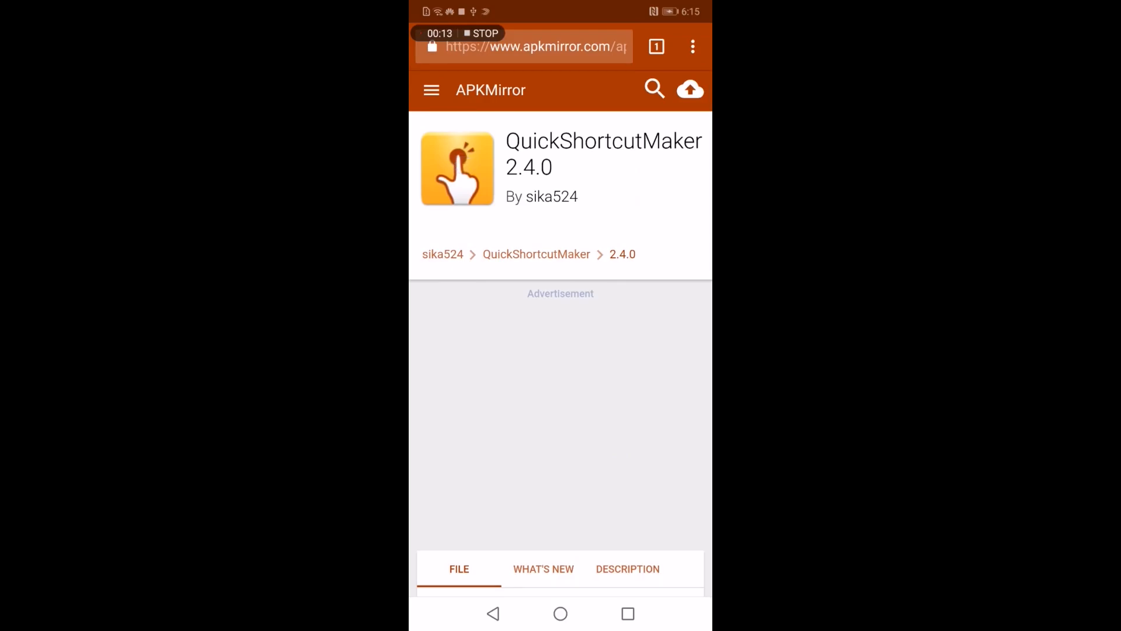
pyautogui.scroll(-3)
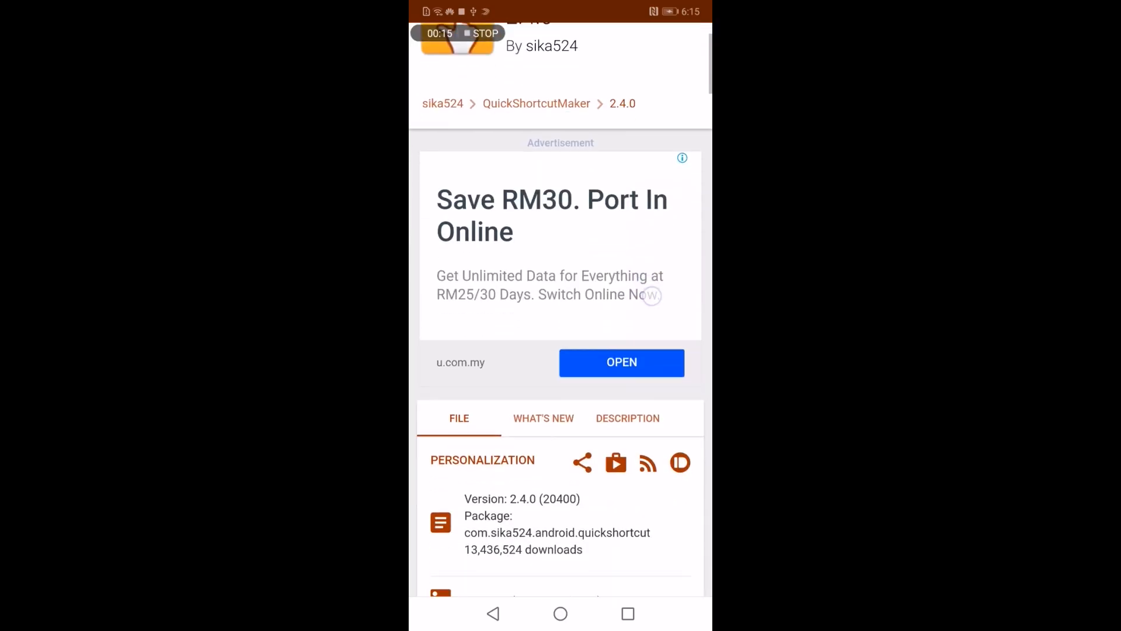
pyautogui.scroll(-3)
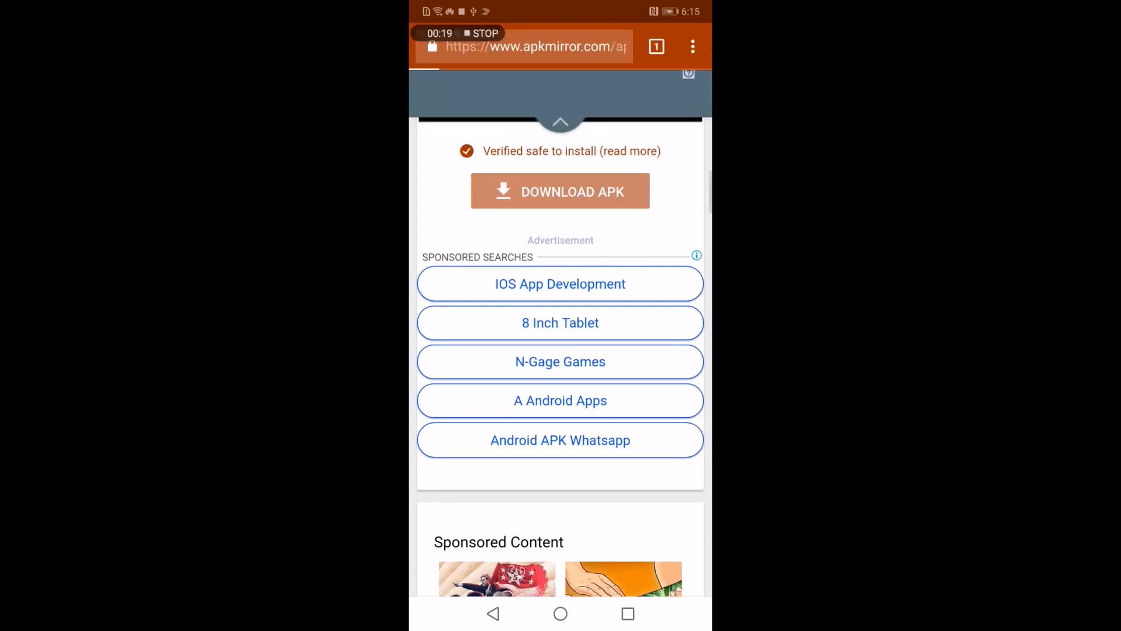
# Download the QuickShortcutMaker 2.4.0 APK, allow storage, install it and launch the app
pyautogui.click(561, 190)
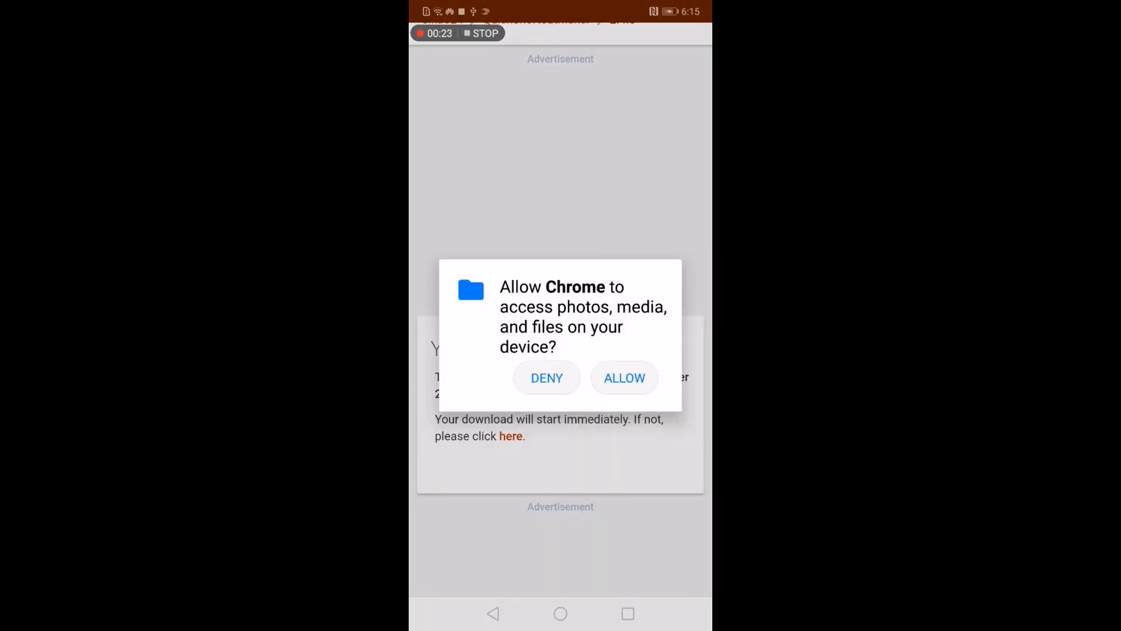
pyautogui.click(623, 377)
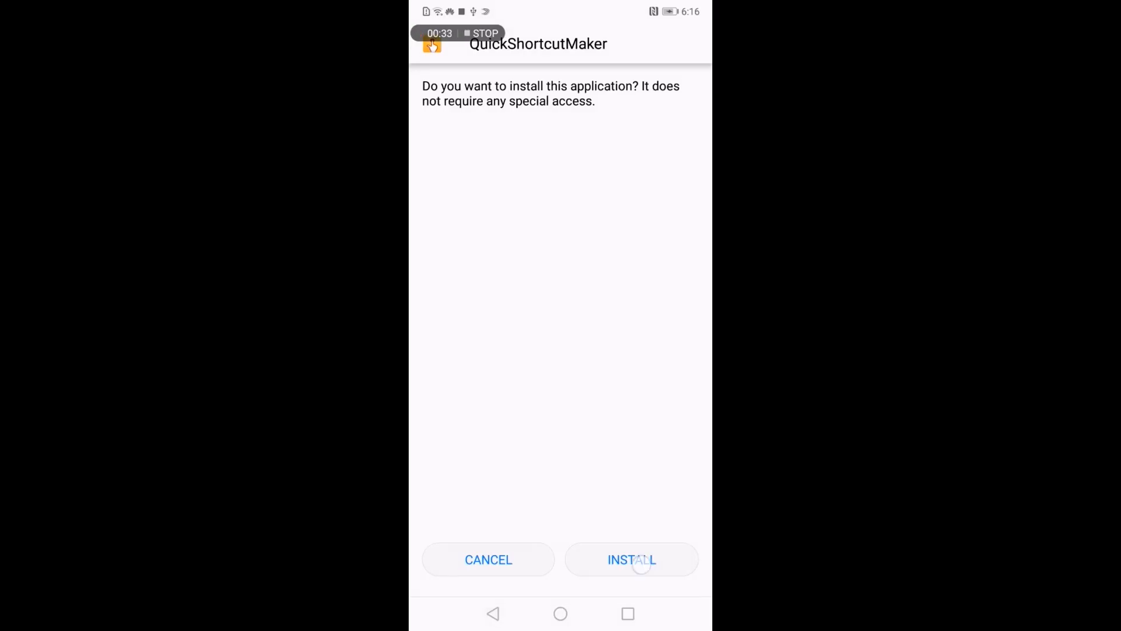
pyautogui.click(632, 560)
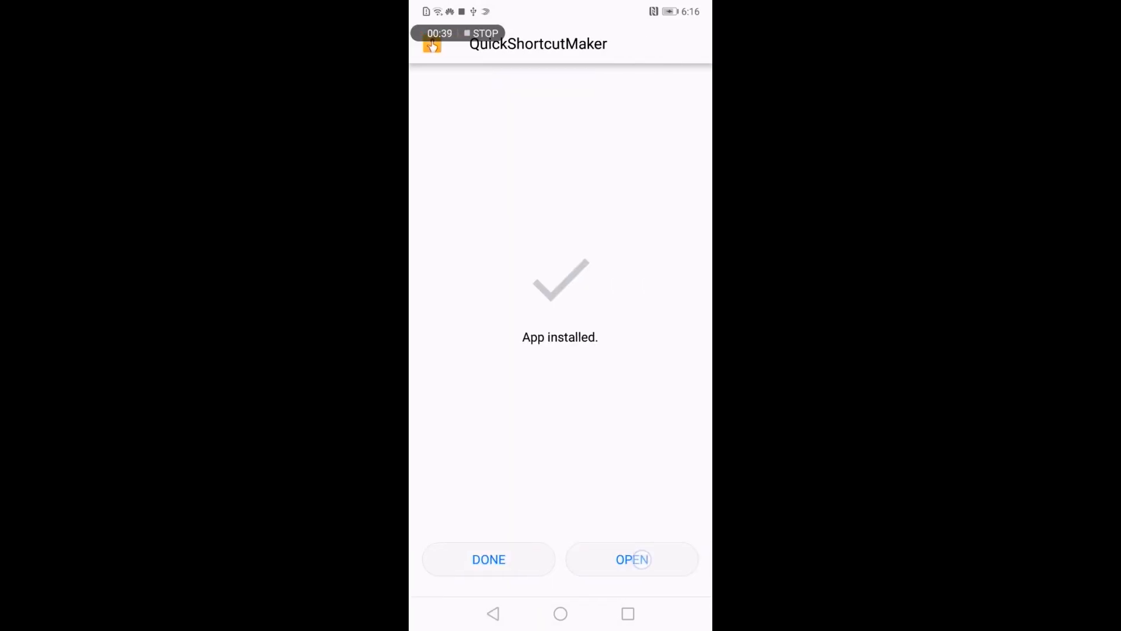
pyautogui.click(632, 559)
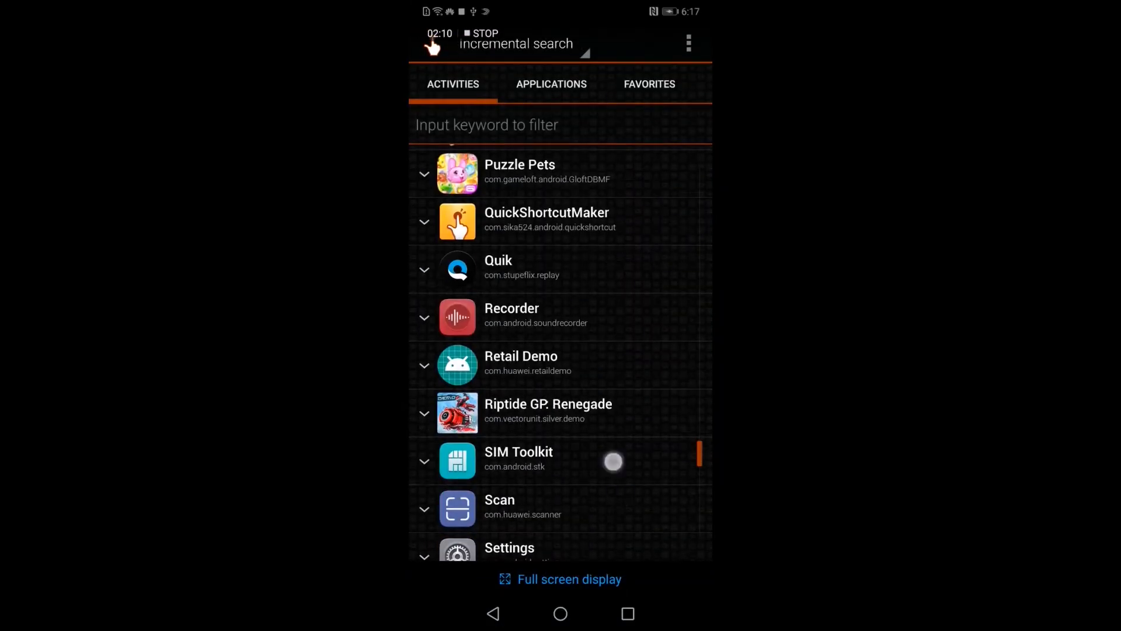
# Select System UI in the Activities list and reach its Notifications management via App info
pyautogui.scroll(-3)
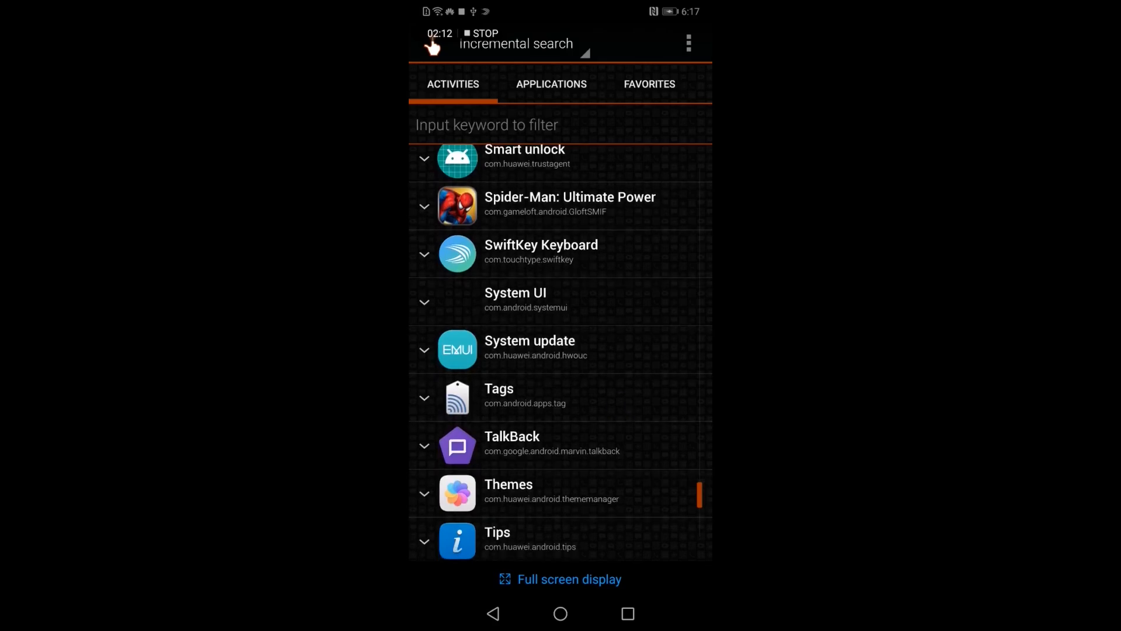
pyautogui.click(515, 300)
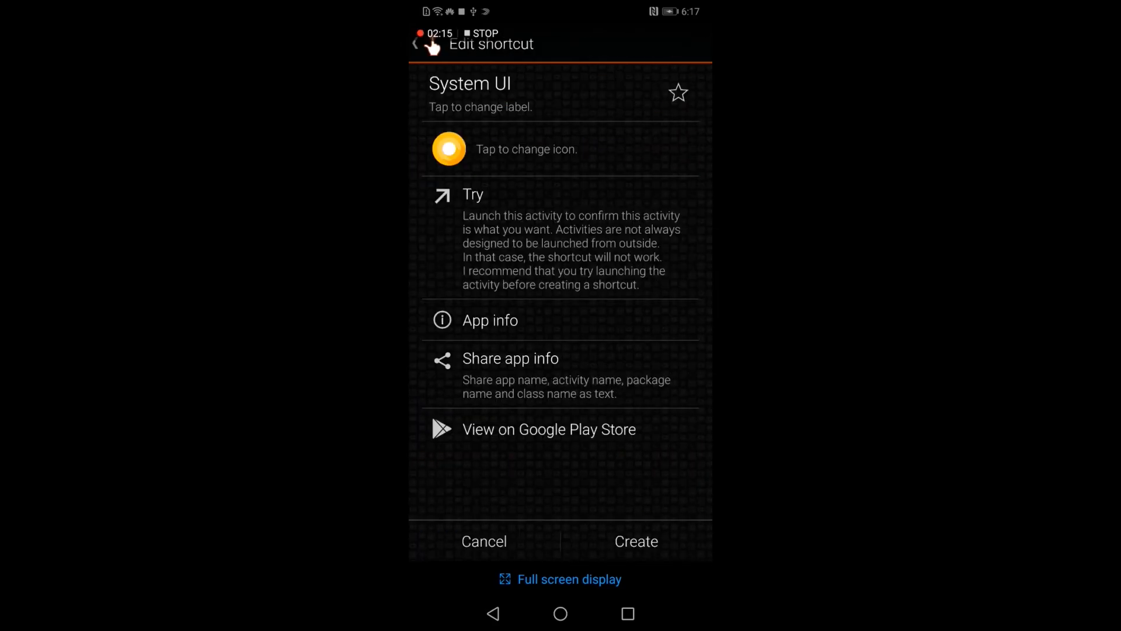
pyautogui.click(489, 320)
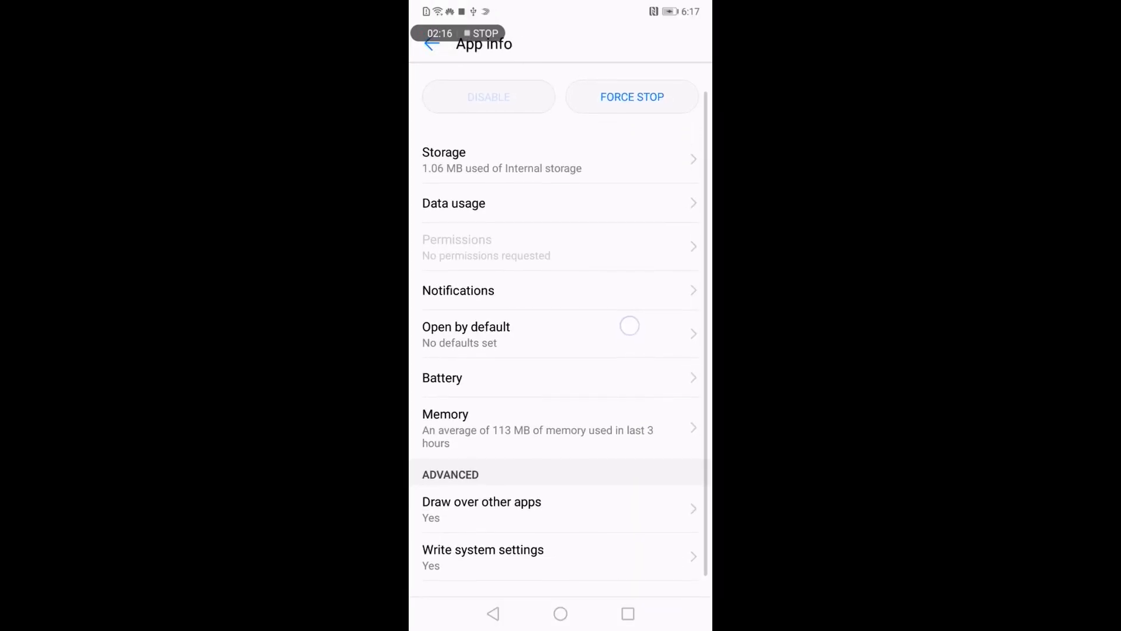
pyautogui.click(457, 291)
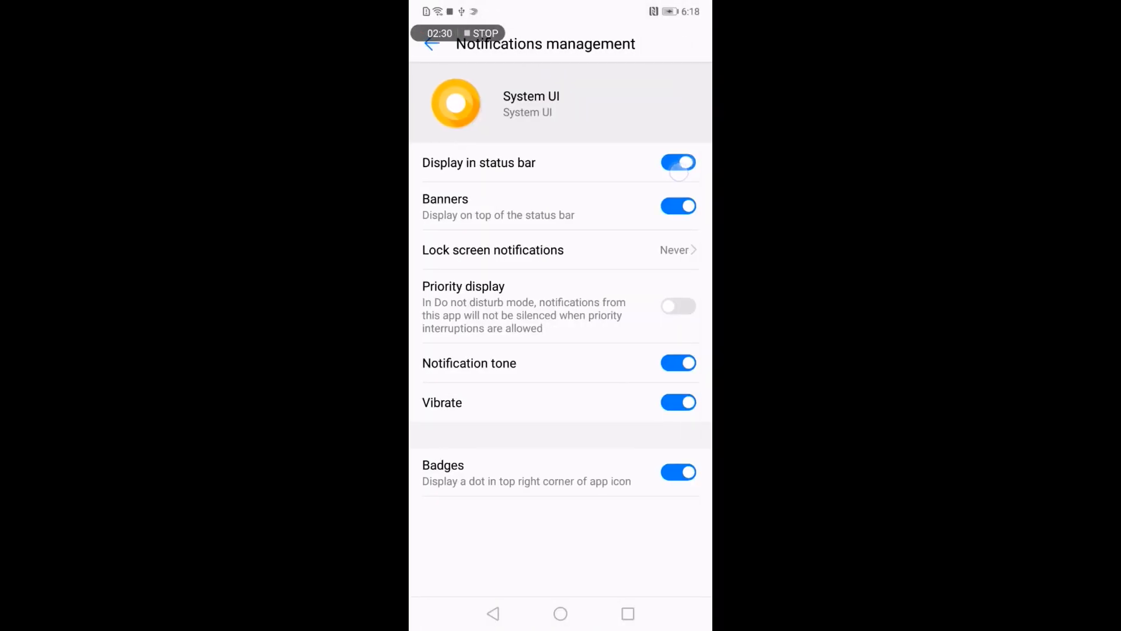
# Keep lock screen Display, enable status bar display and toggle System UI's Allow notifications switch
pyautogui.click(559, 250)
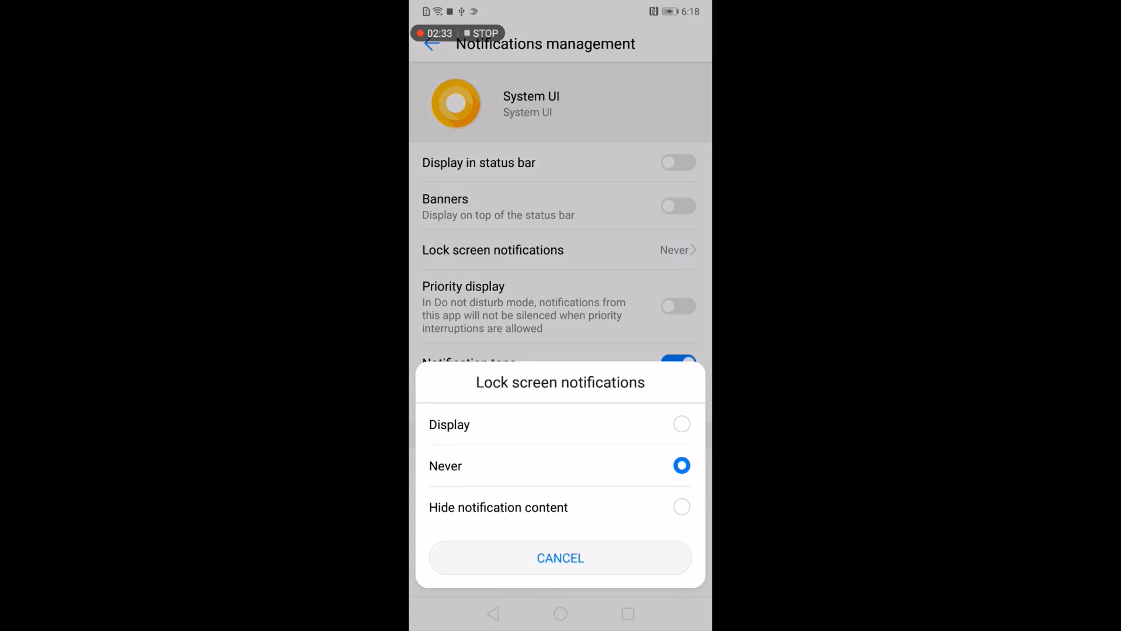
pyautogui.click(560, 558)
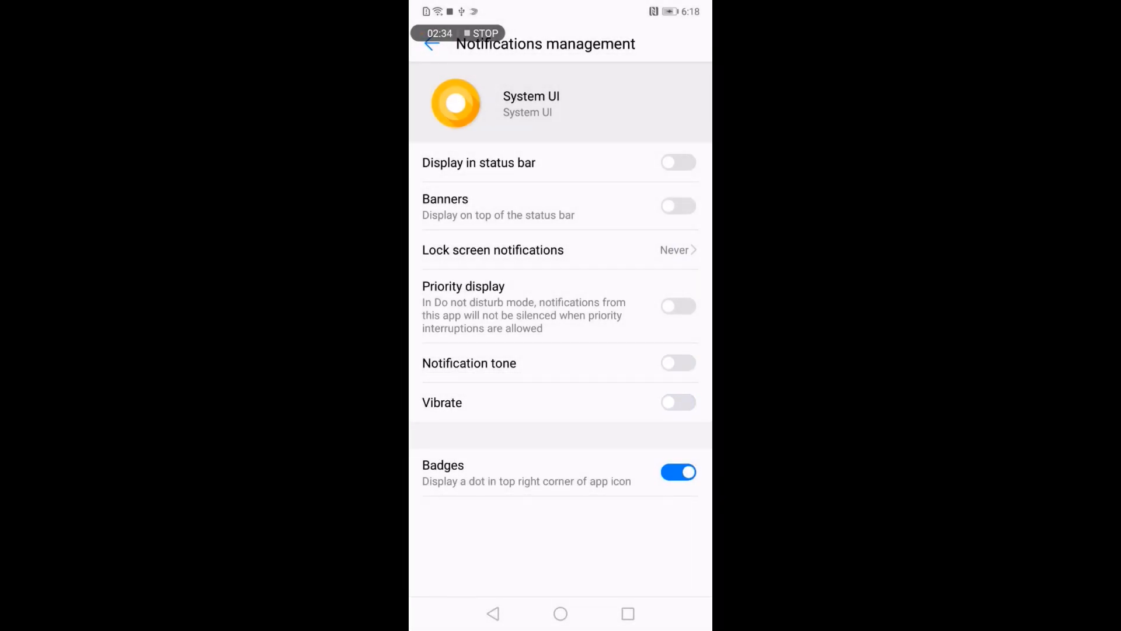
pyautogui.click(677, 472)
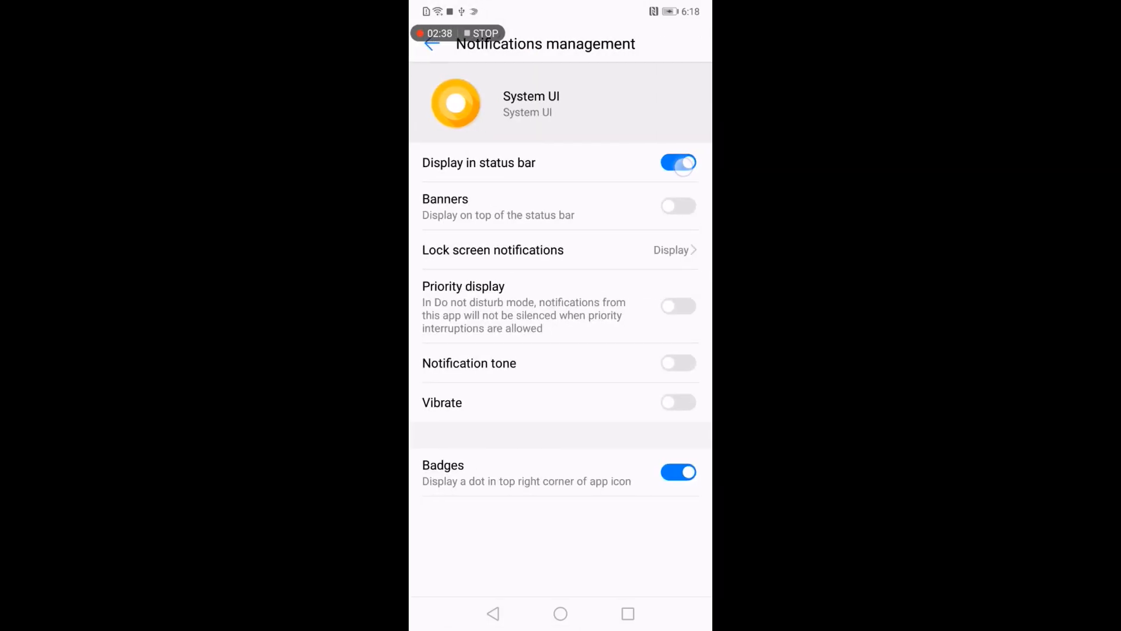
pyautogui.click(677, 162)
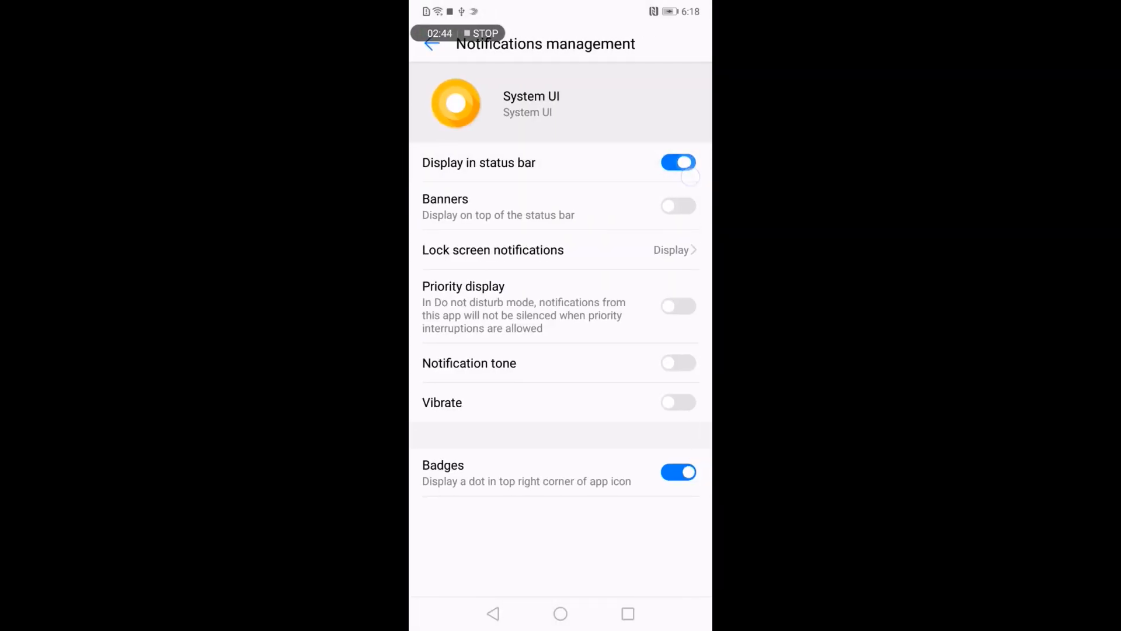
pyautogui.click(677, 162)
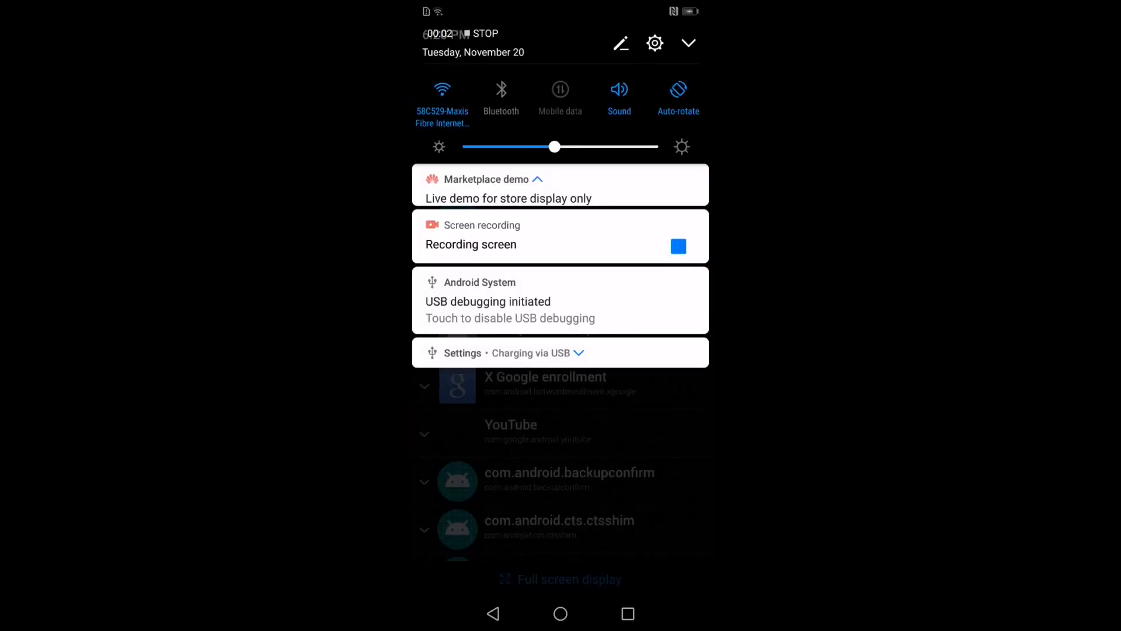
# Return to the System UI shortcut editor and reopen its App info page
pyautogui.click(687, 43)
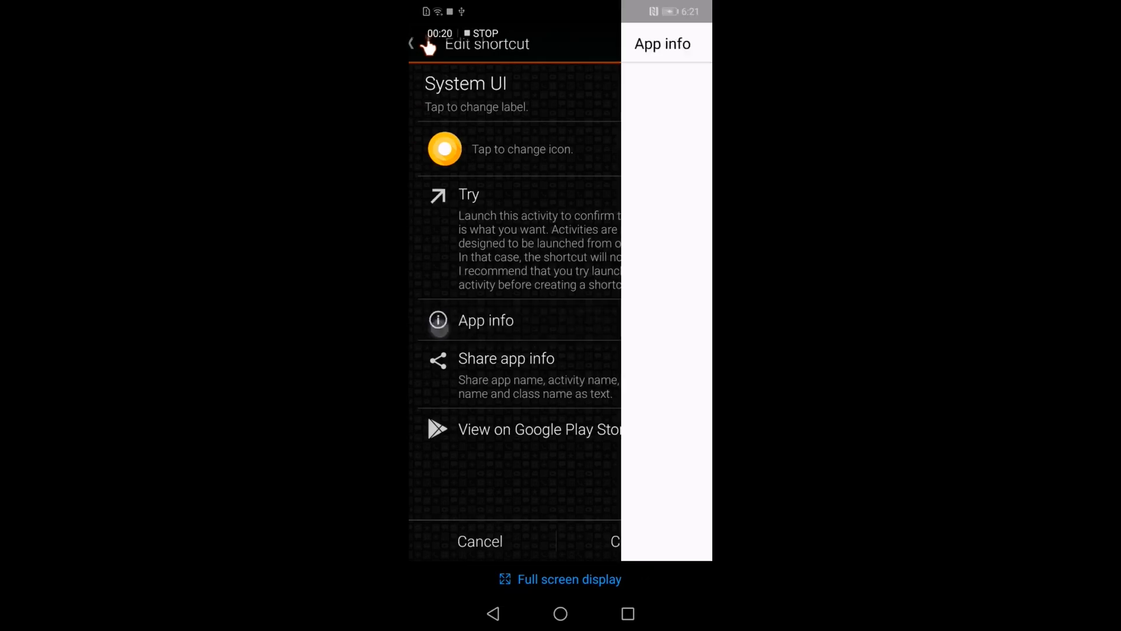
pyautogui.click(486, 320)
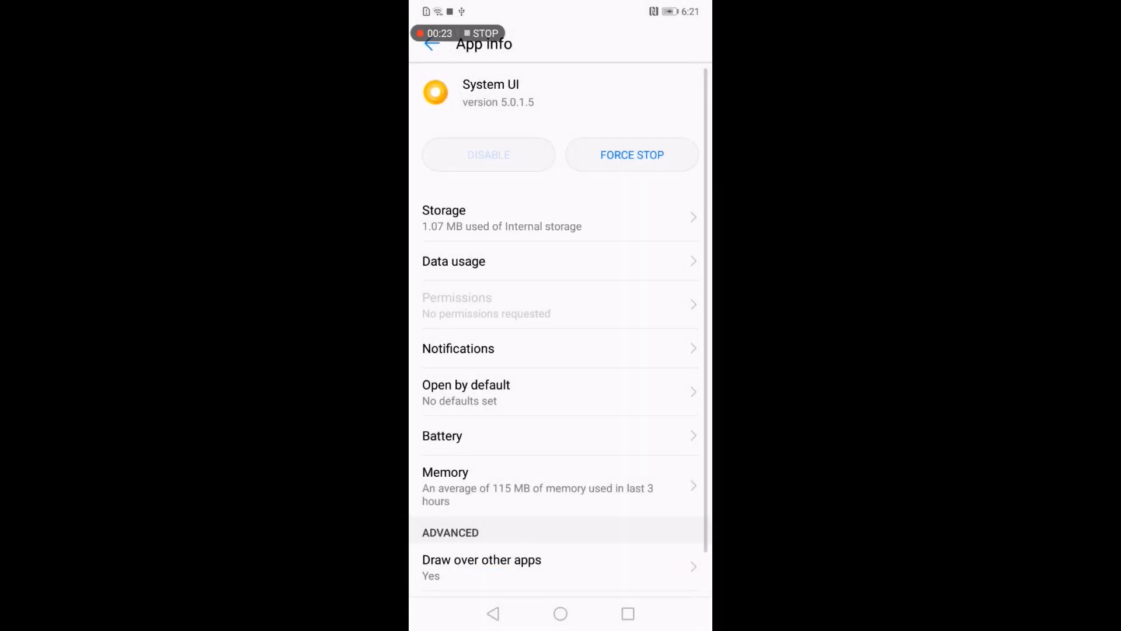